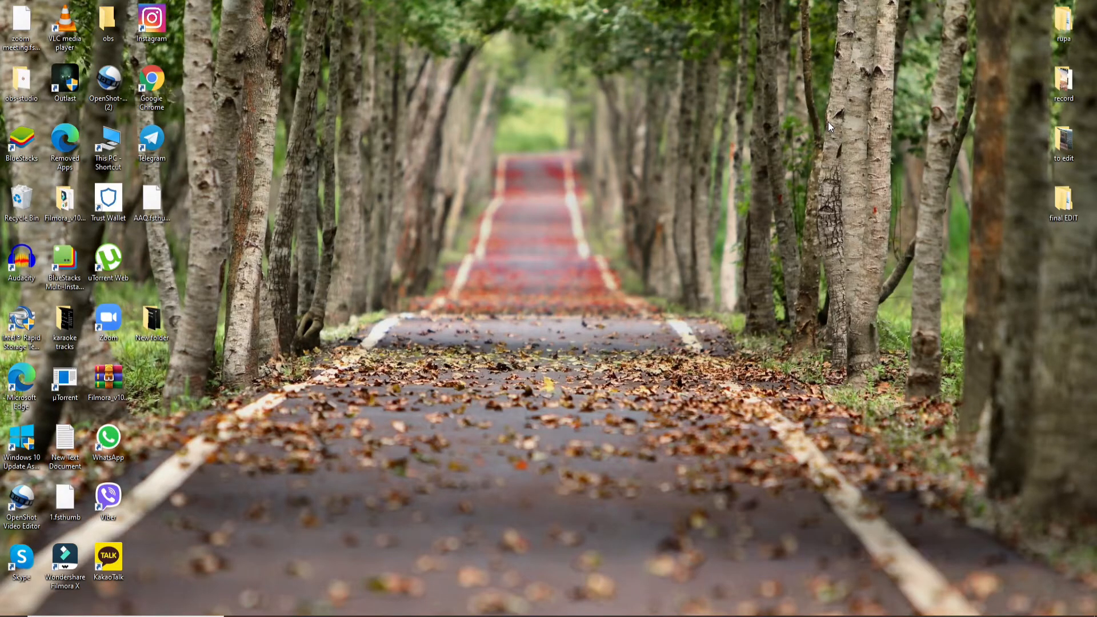
mouse_move(529, 237)
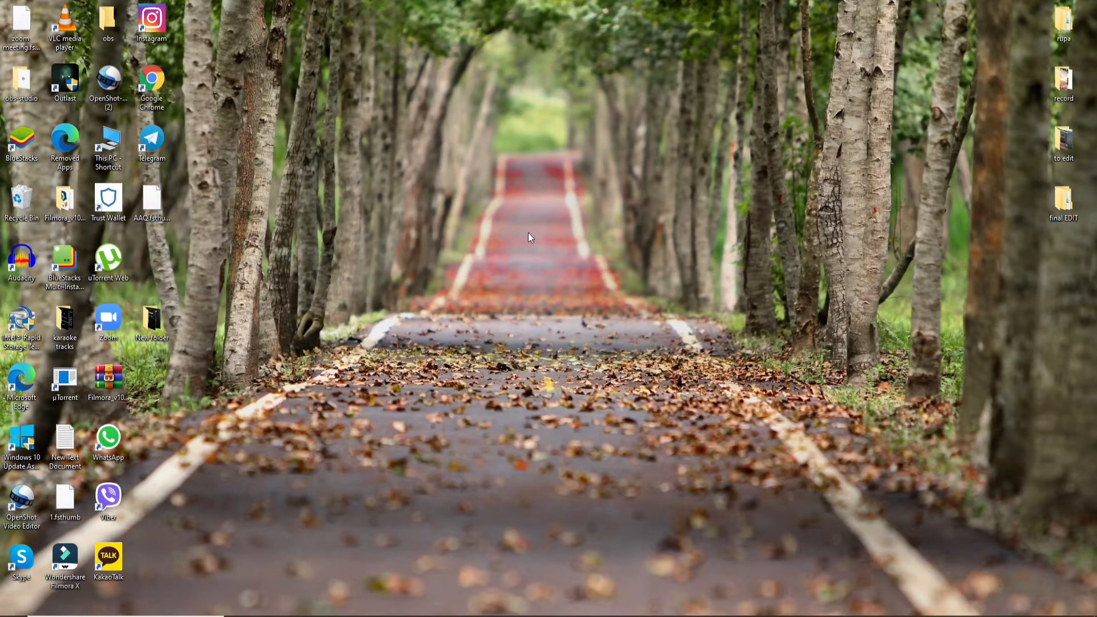
mouse_move(526, 236)
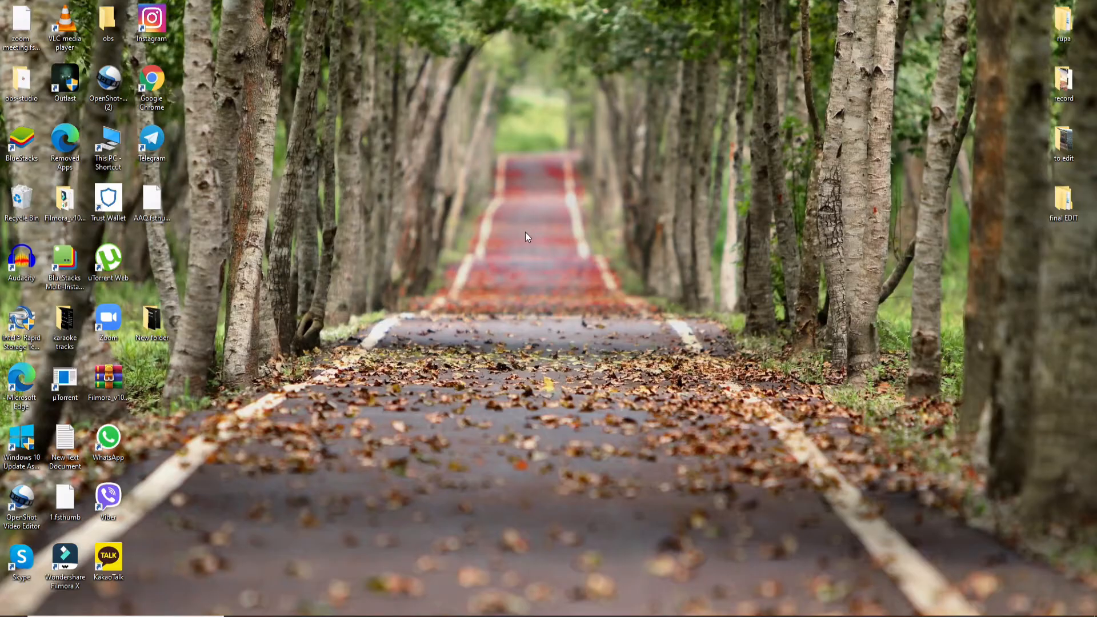
Launch Google Chrome from its desktop shortcut and open the Settings page.
click(151, 81)
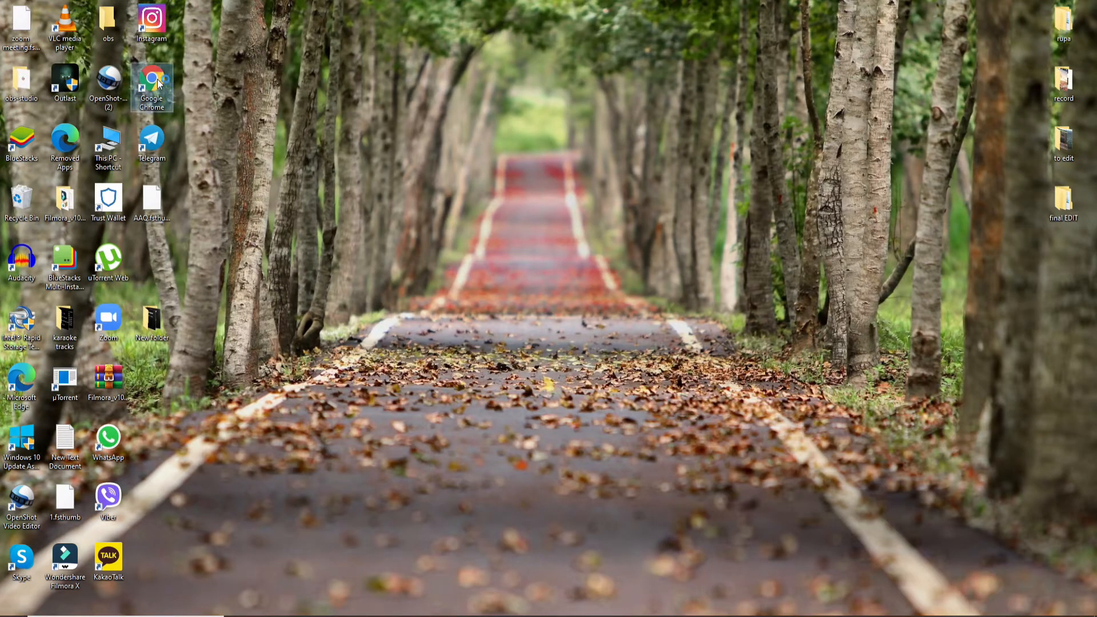
double_click(152, 77)
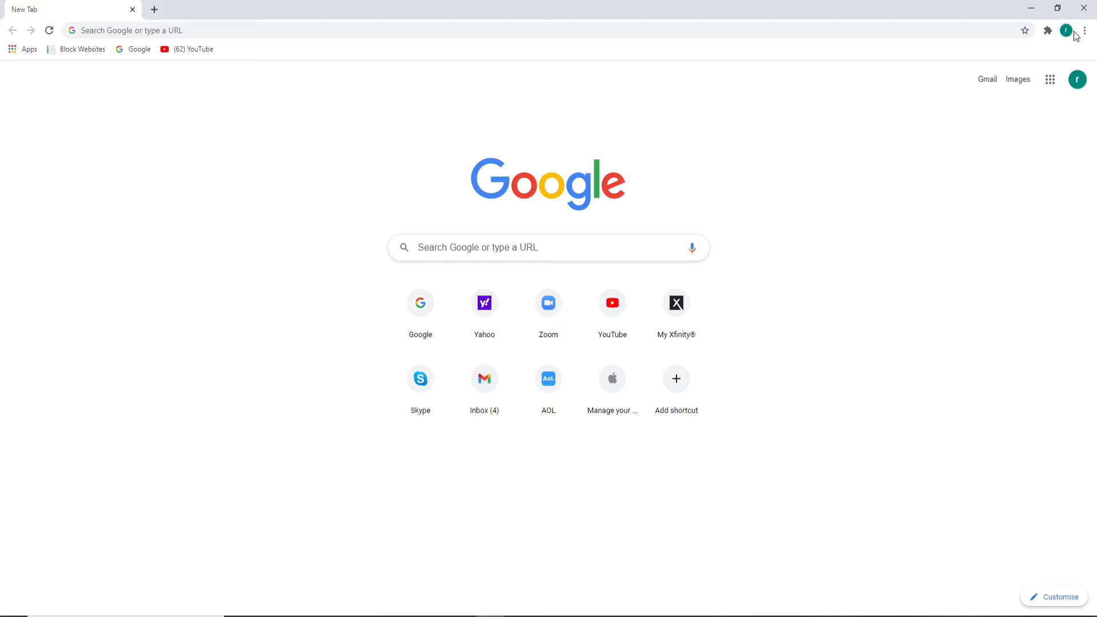
click(1084, 30)
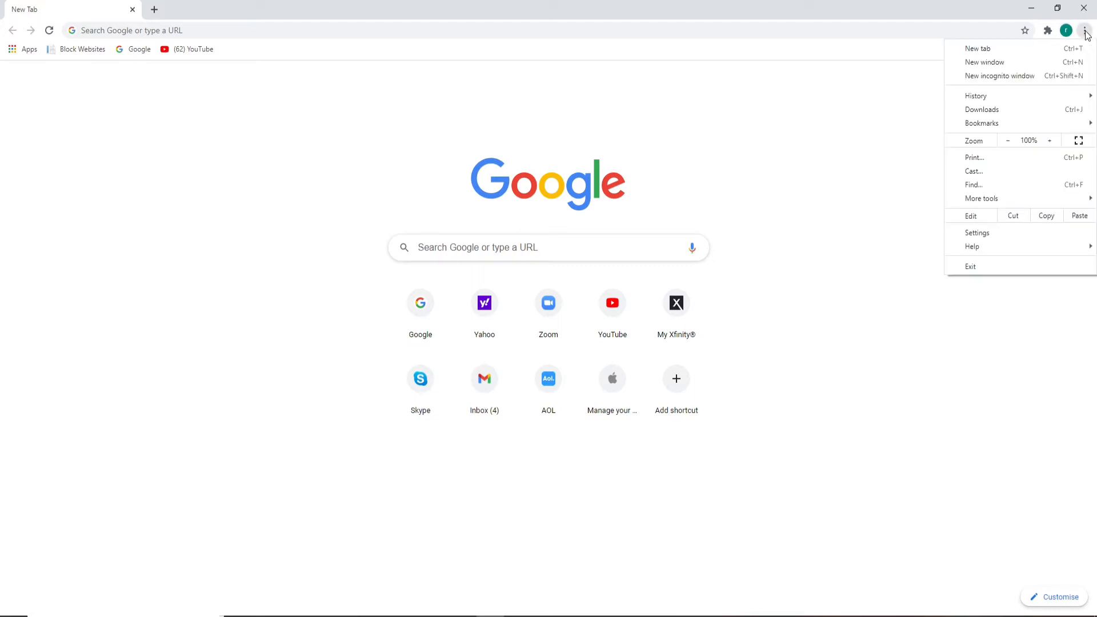
click(990, 236)
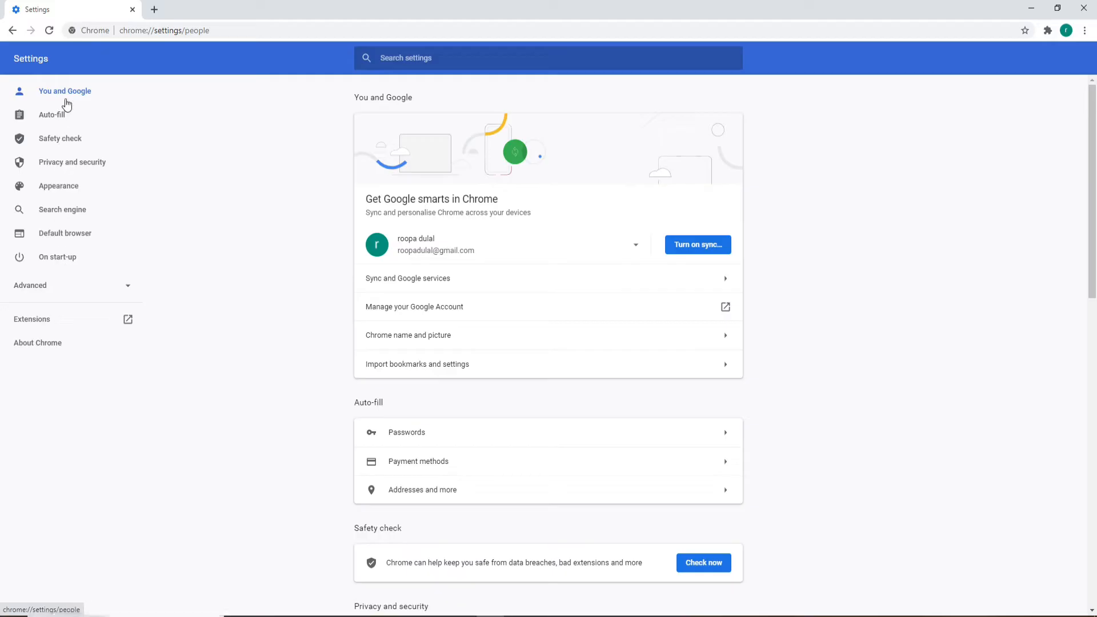
In Appearance settings, enable Show Home button and select Enter custom web address.
click(59, 185)
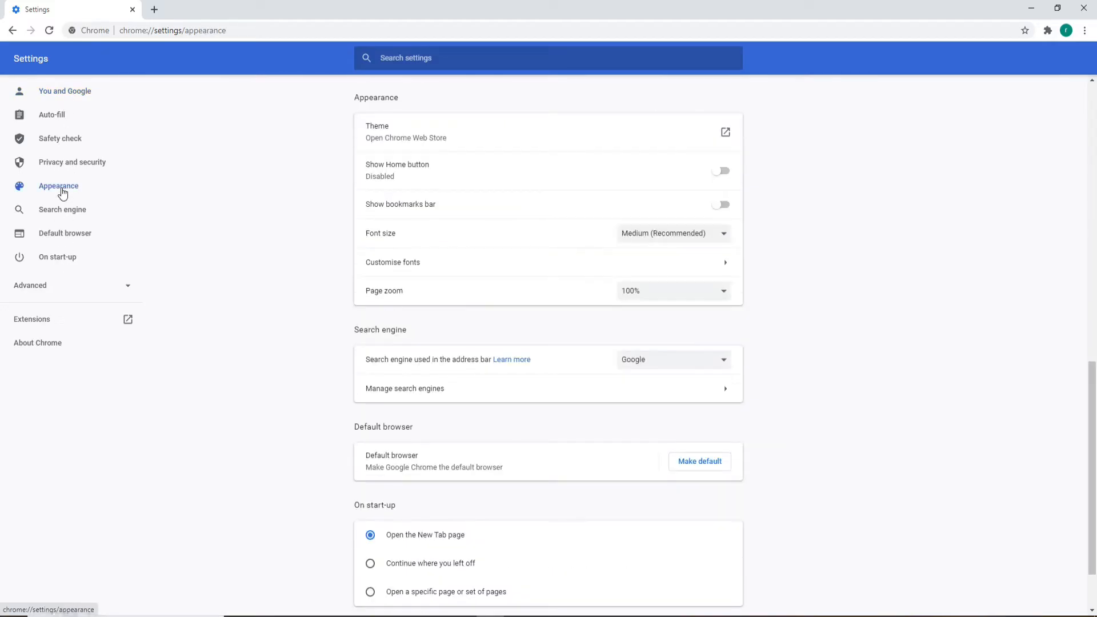
mouse_move(399, 285)
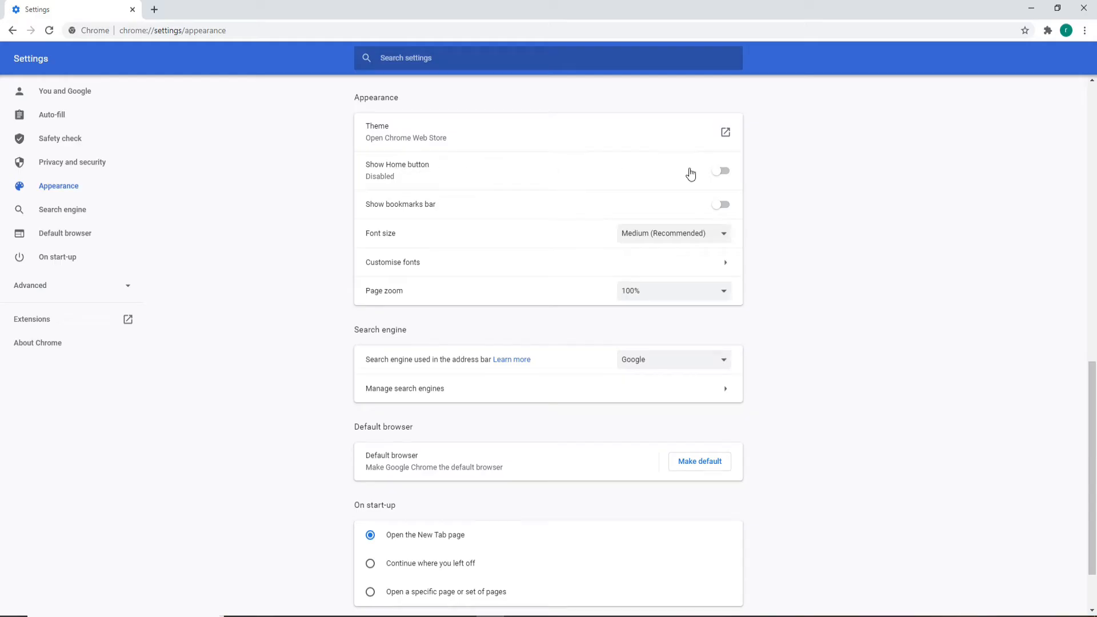
click(720, 171)
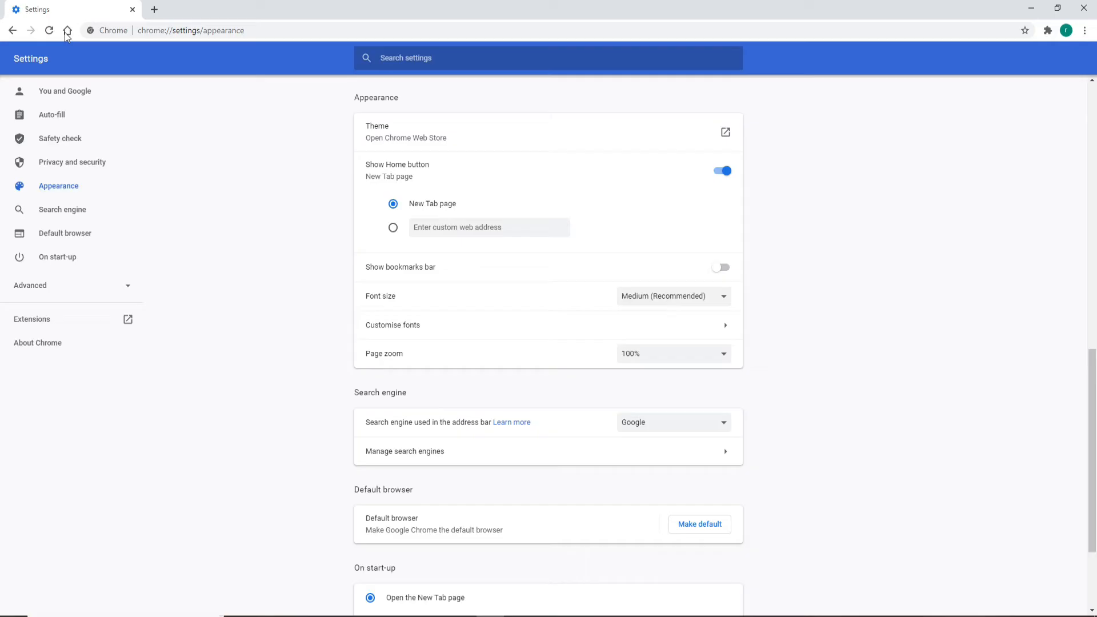
click(392, 227)
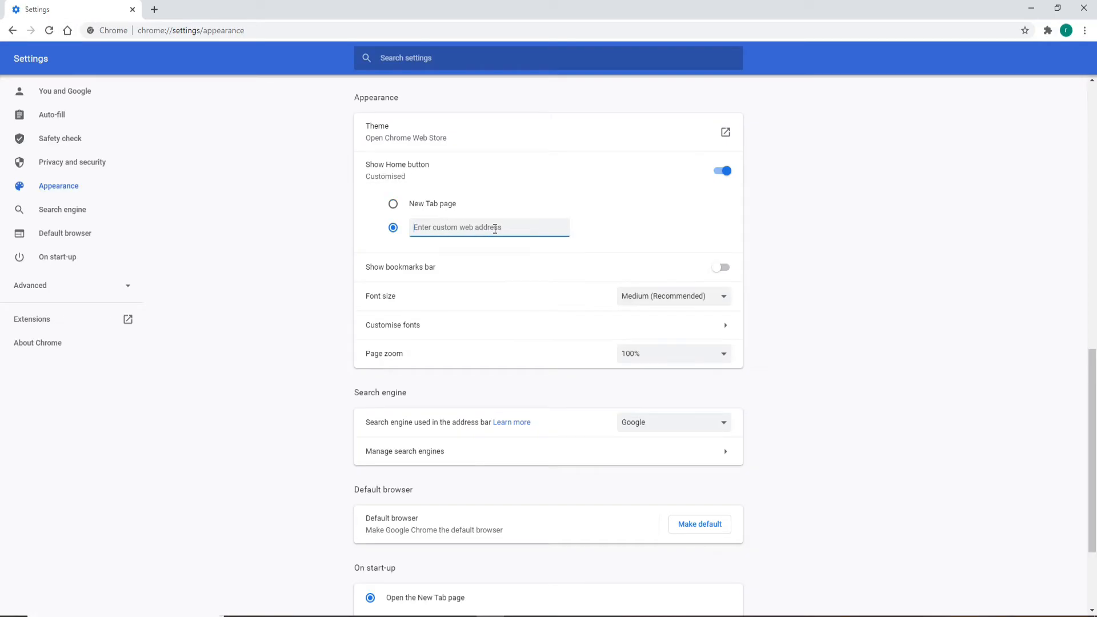
text(www.ya)
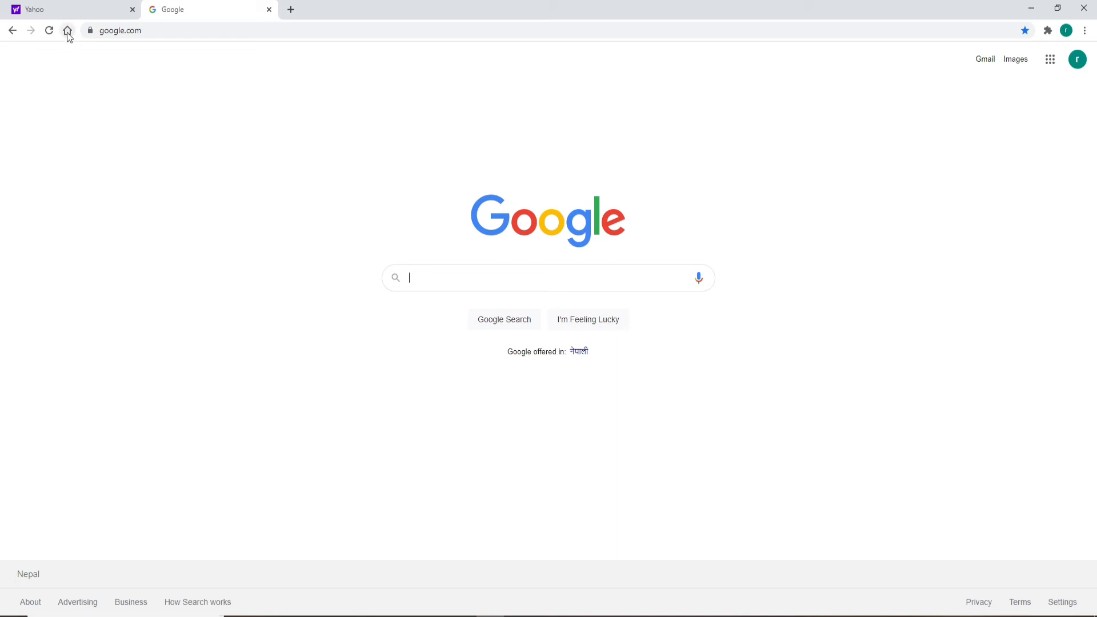
Use the Home button to load yahoo.com in the current tab.
click(67, 30)
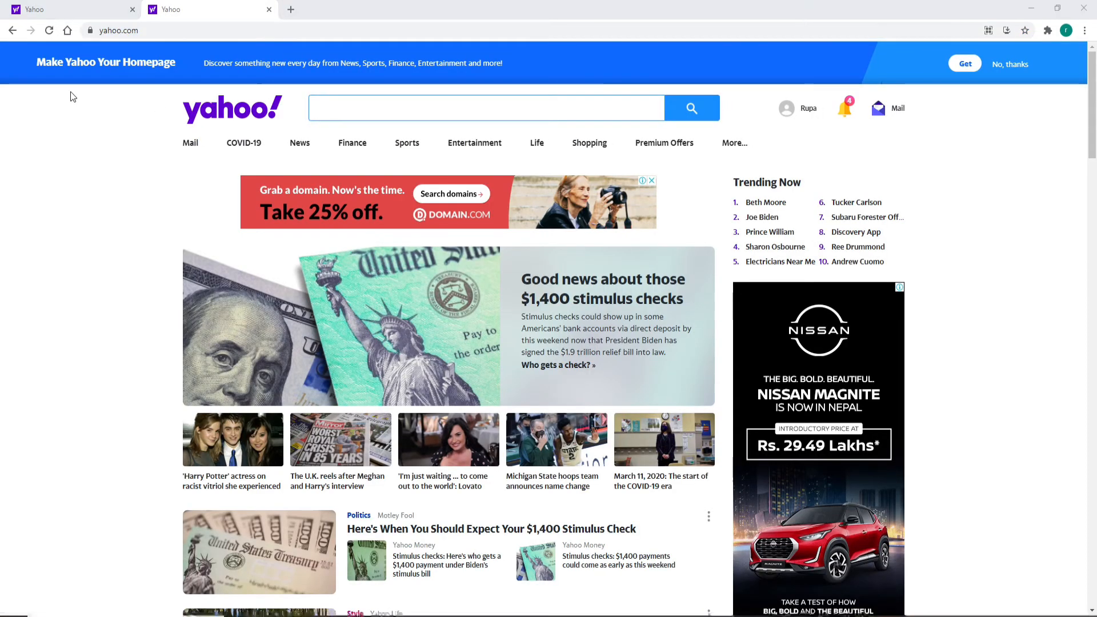
mouse_move(103, 108)
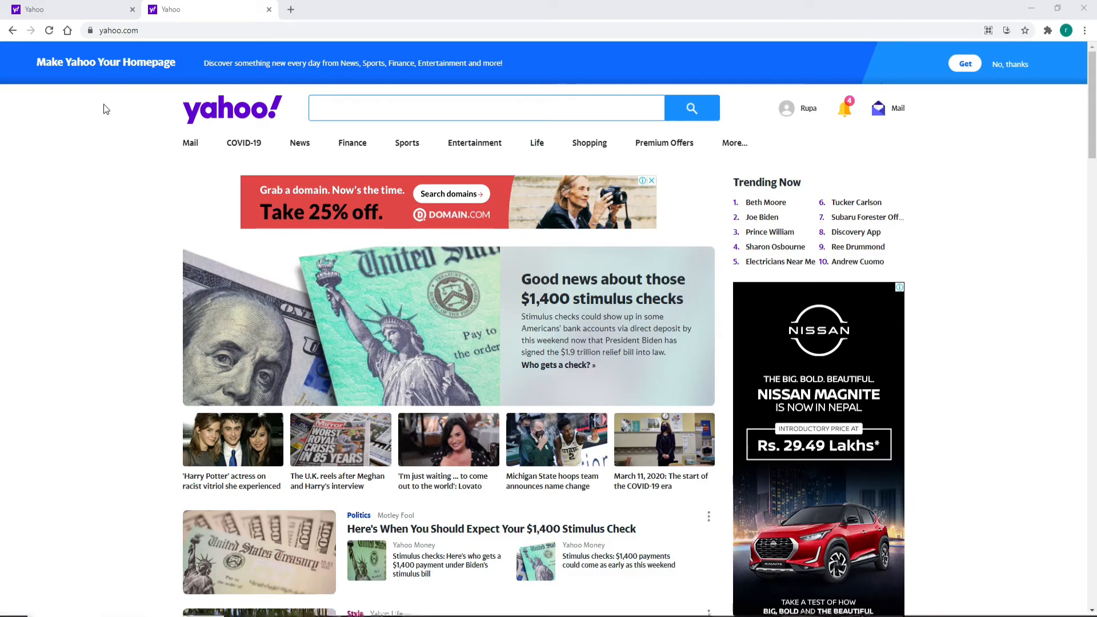